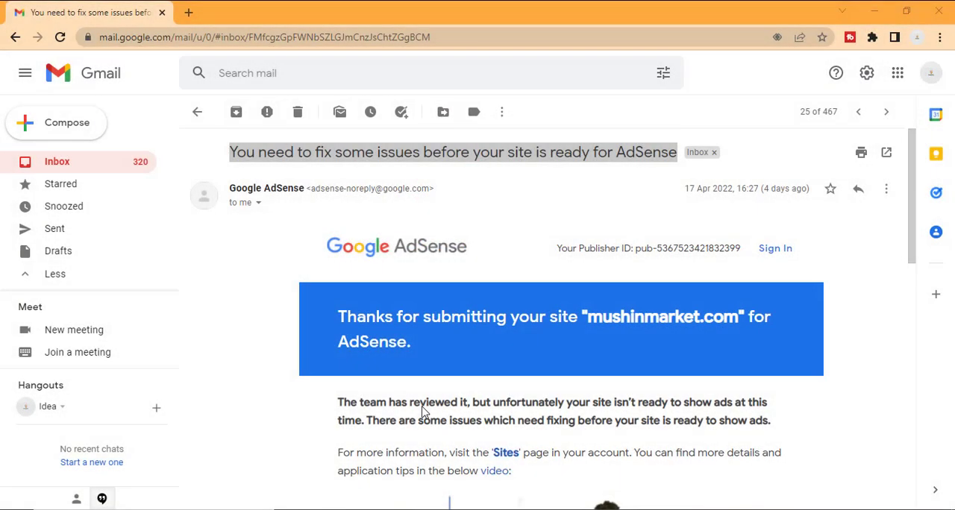
# From the email, reach the AdSense Sites page and show mushinmarket.com's details citing Low value content.
pyautogui.scroll(-3)
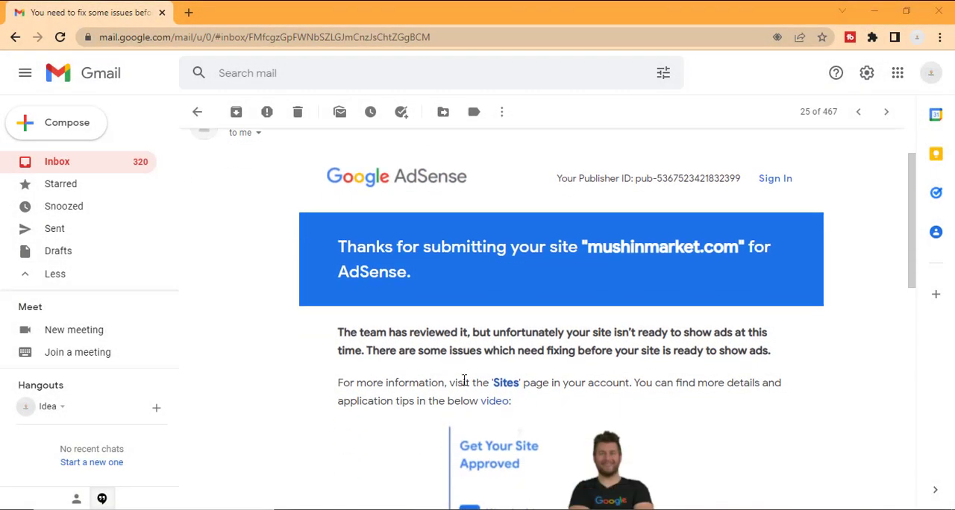
pyautogui.moveTo(505, 383)
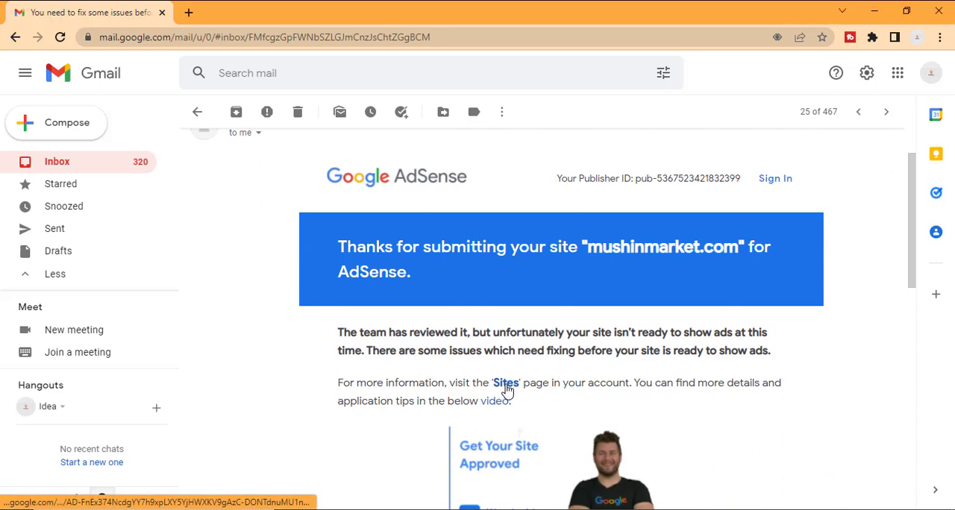
pyautogui.click(506, 383)
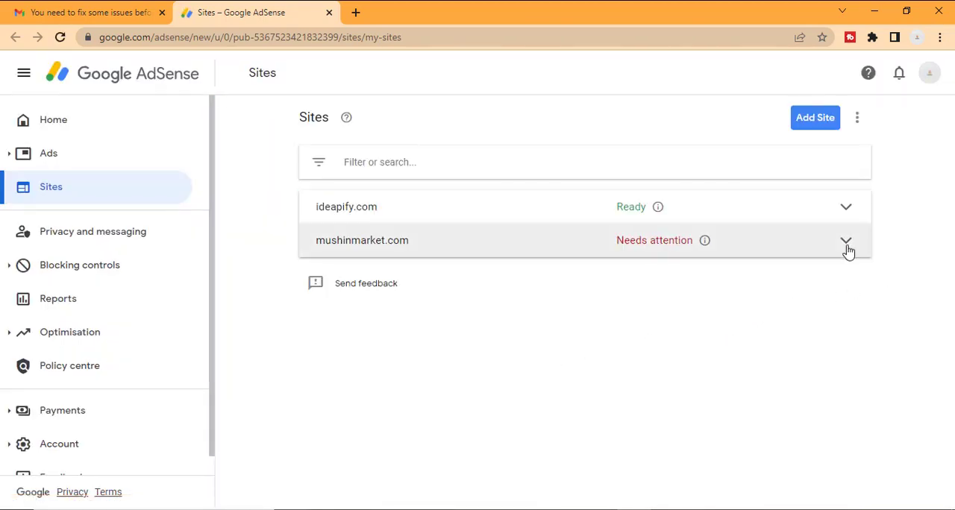
pyautogui.click(846, 241)
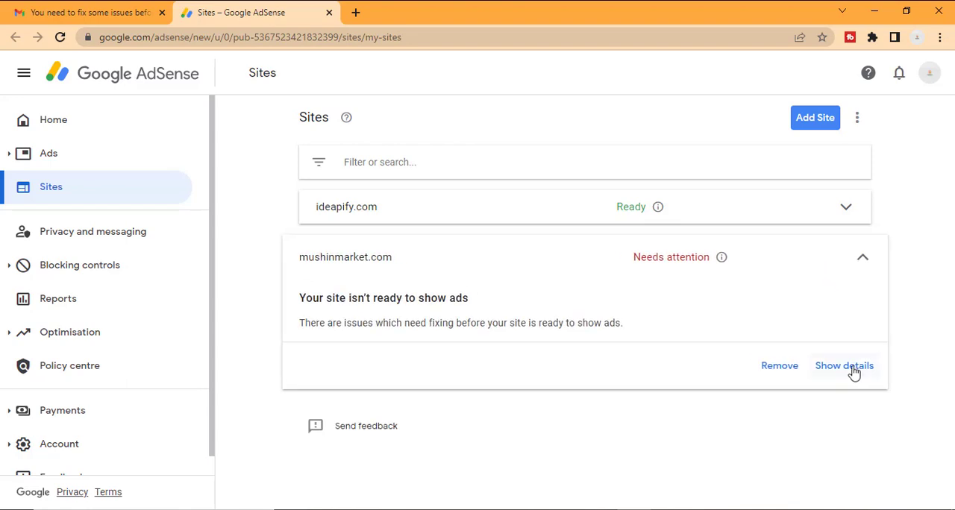
pyautogui.click(844, 366)
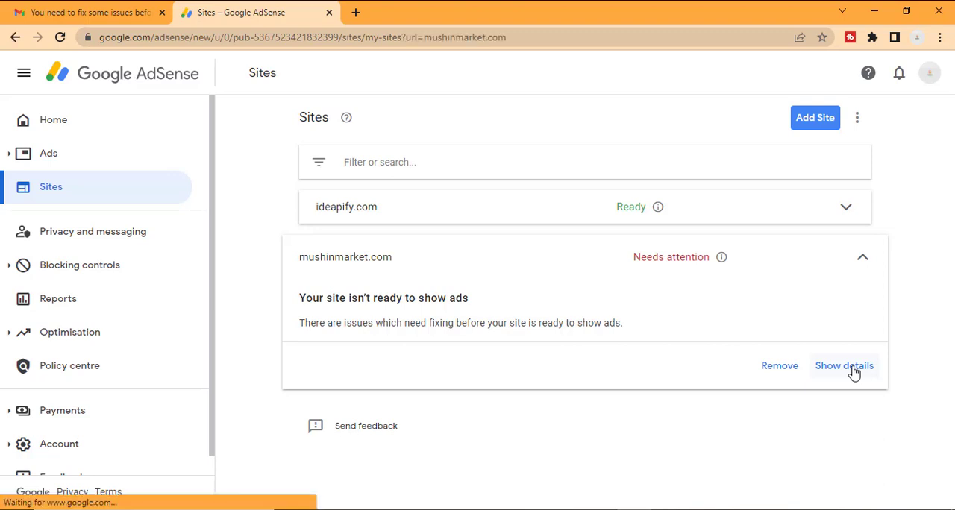
pyautogui.click(843, 365)
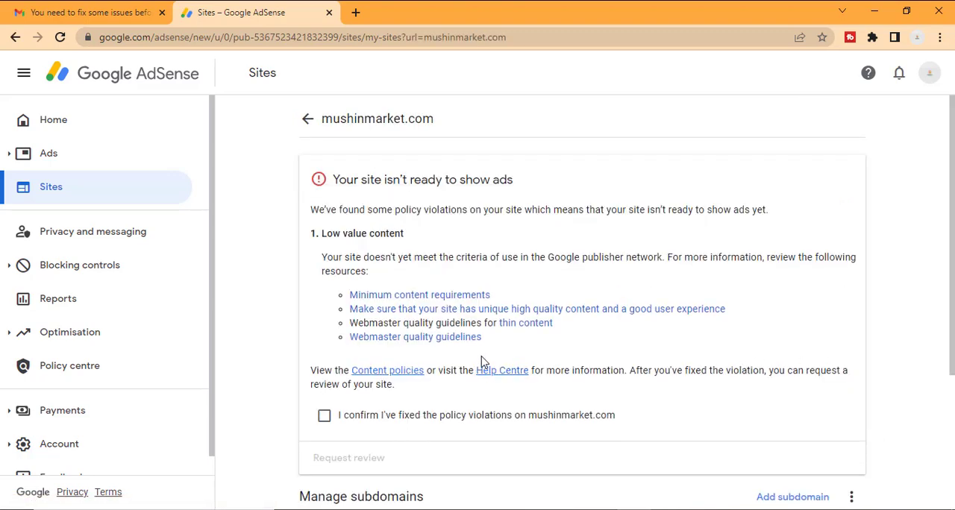